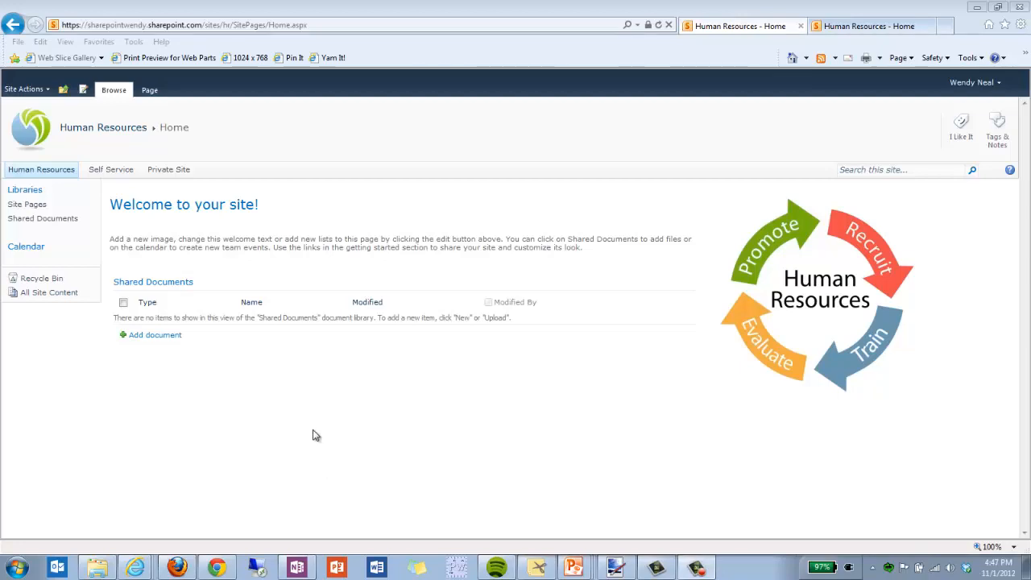
pyautogui.moveTo(50, 266)
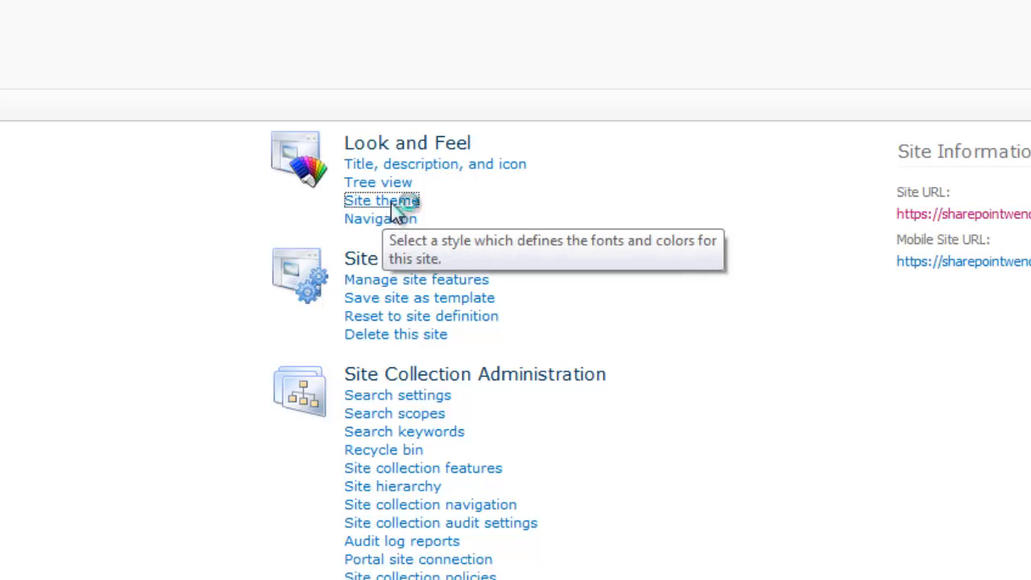
# Browse the Azure, Berry and Bittersweet themes in Site theme settings and choose Construct.
pyautogui.click(380, 199)
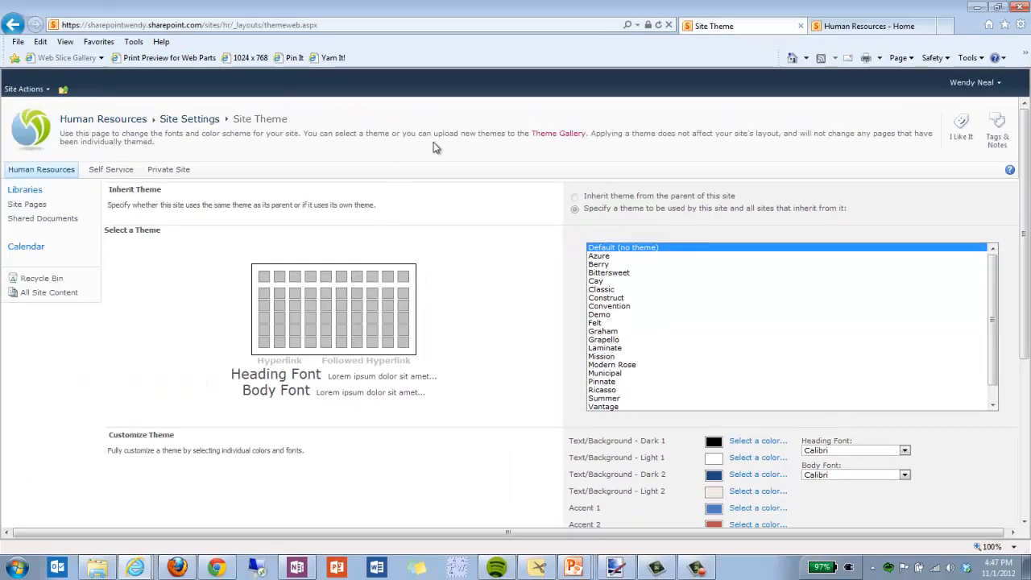
pyautogui.moveTo(442, 260)
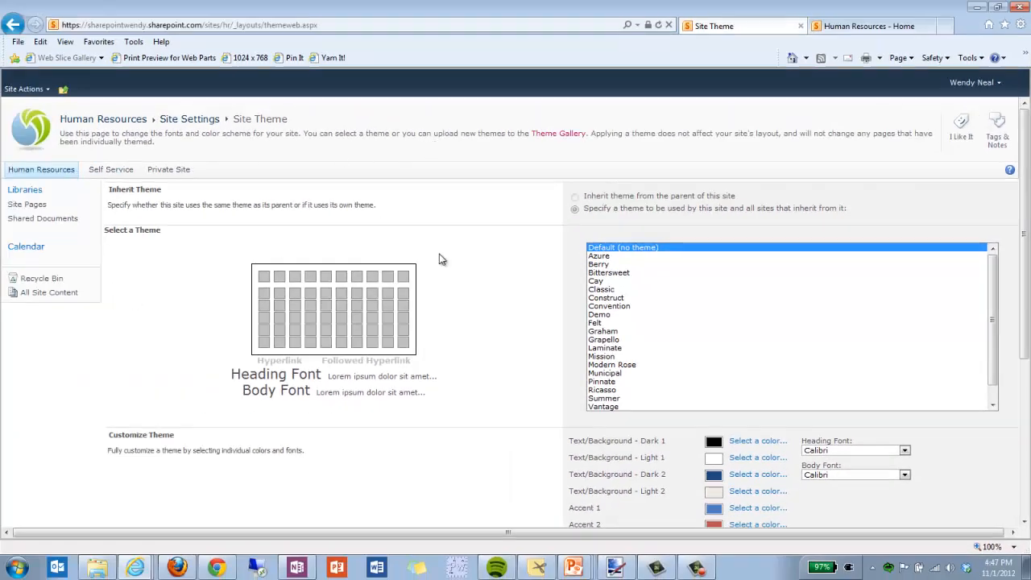
pyautogui.click(599, 254)
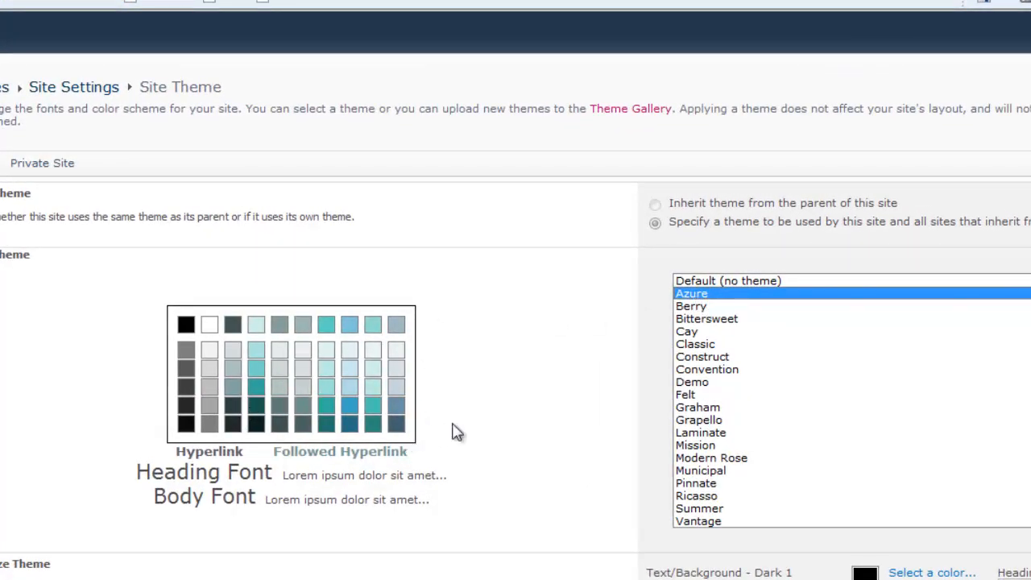
pyautogui.click(691, 306)
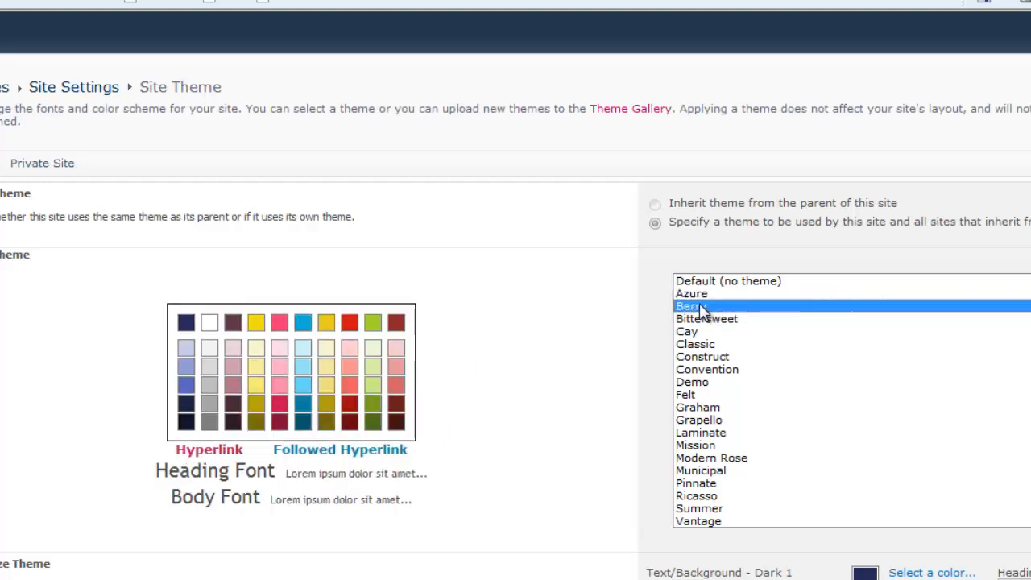
pyautogui.click(706, 319)
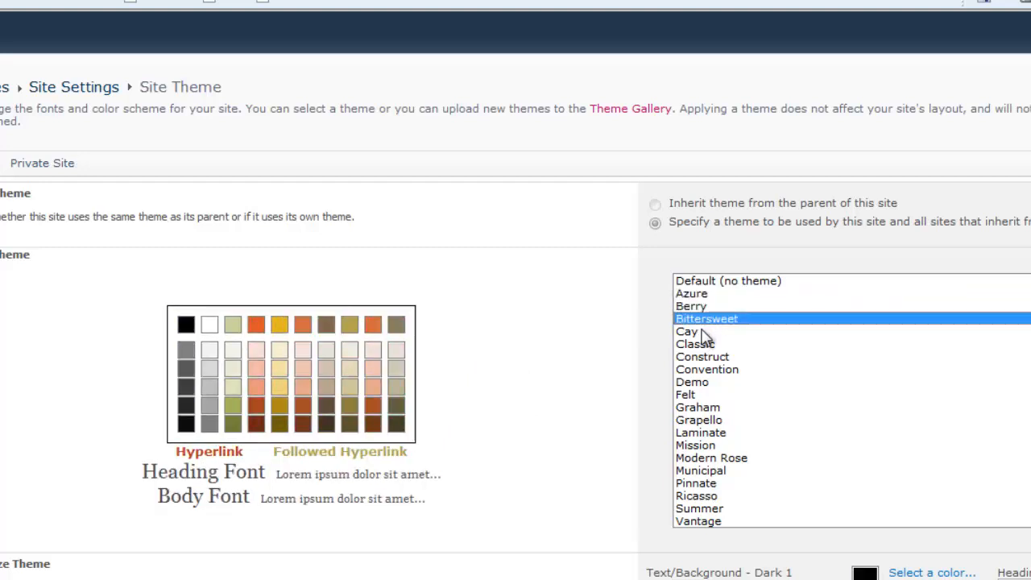
pyautogui.click(696, 345)
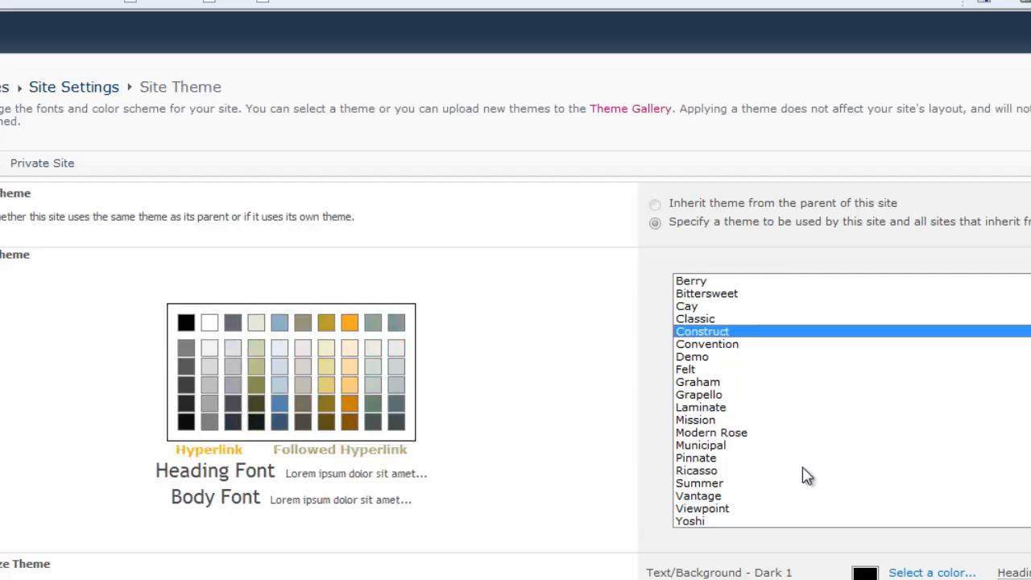
pyautogui.scroll(-3)
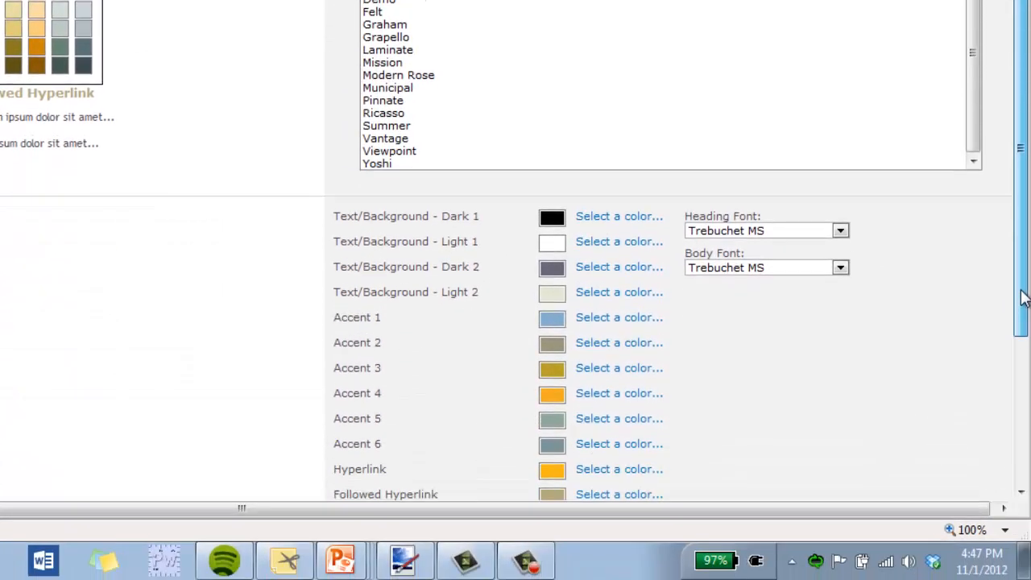
pyautogui.scroll(-3)
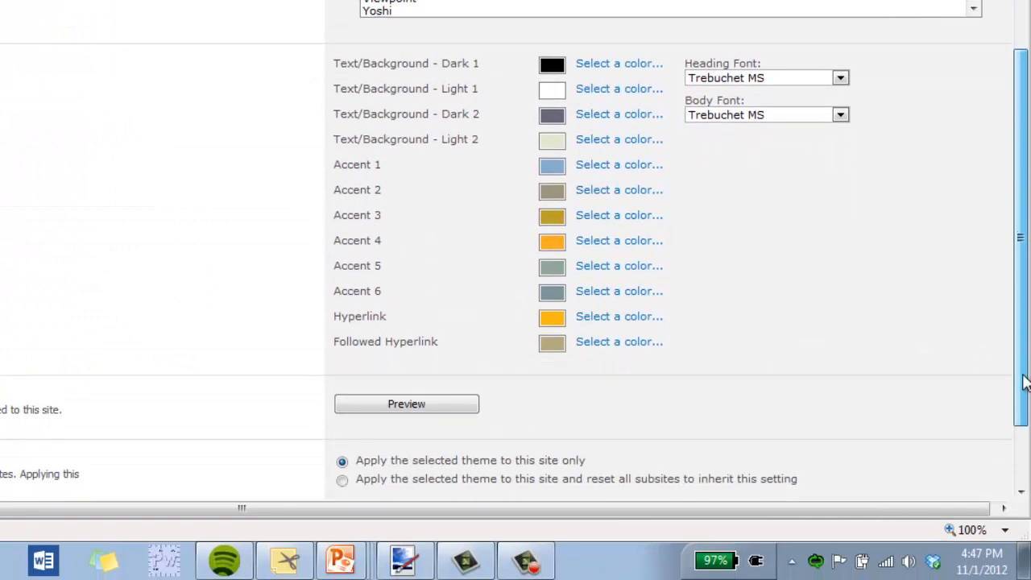
pyautogui.scroll(-3)
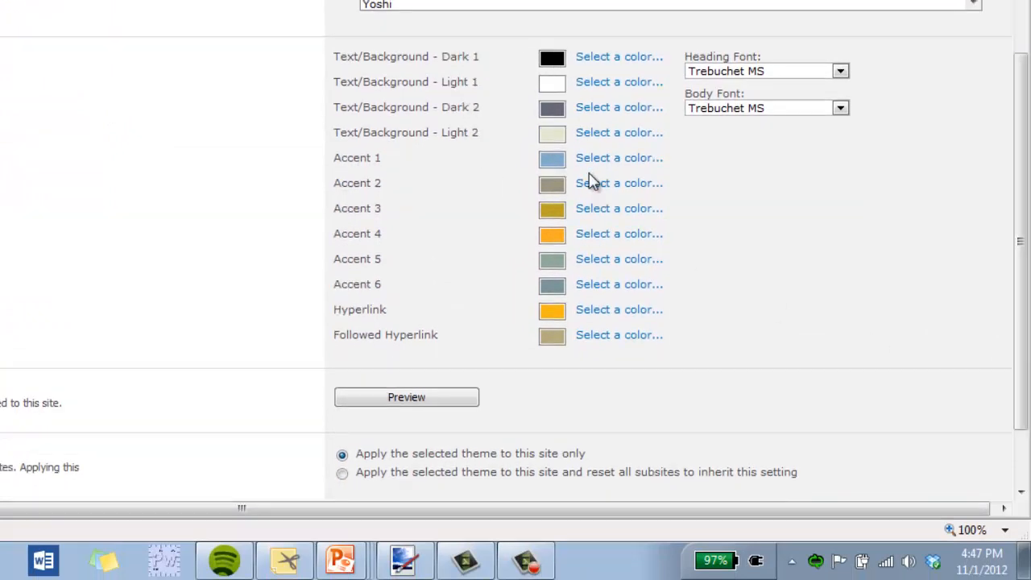
pyautogui.moveTo(368, 68)
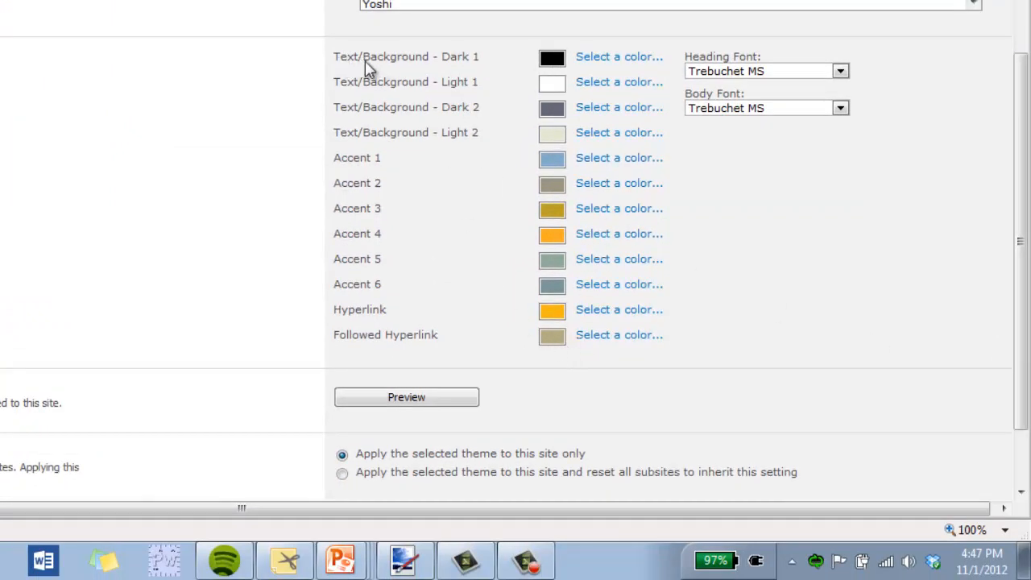
pyautogui.moveTo(395, 239)
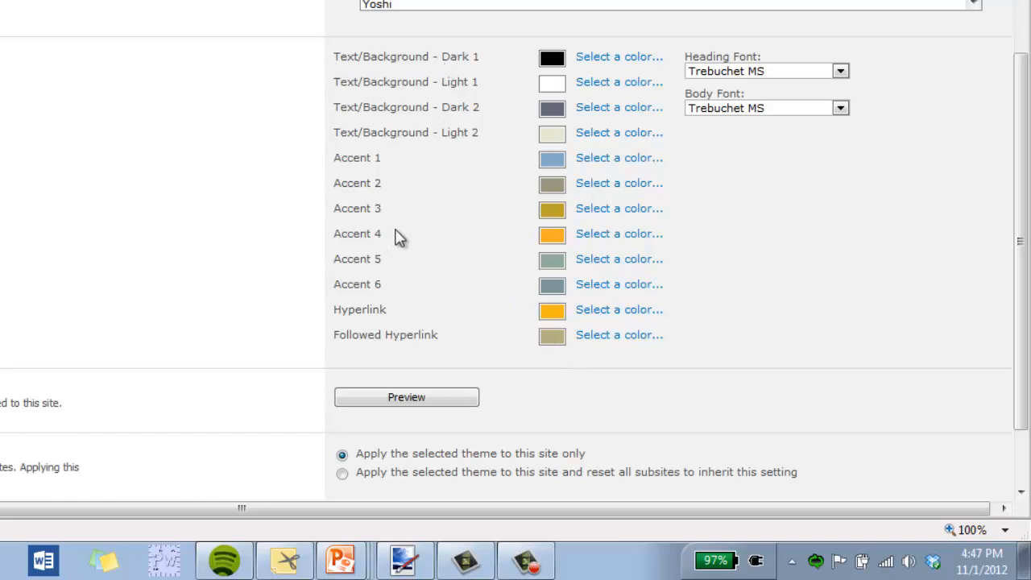
pyautogui.moveTo(555, 72)
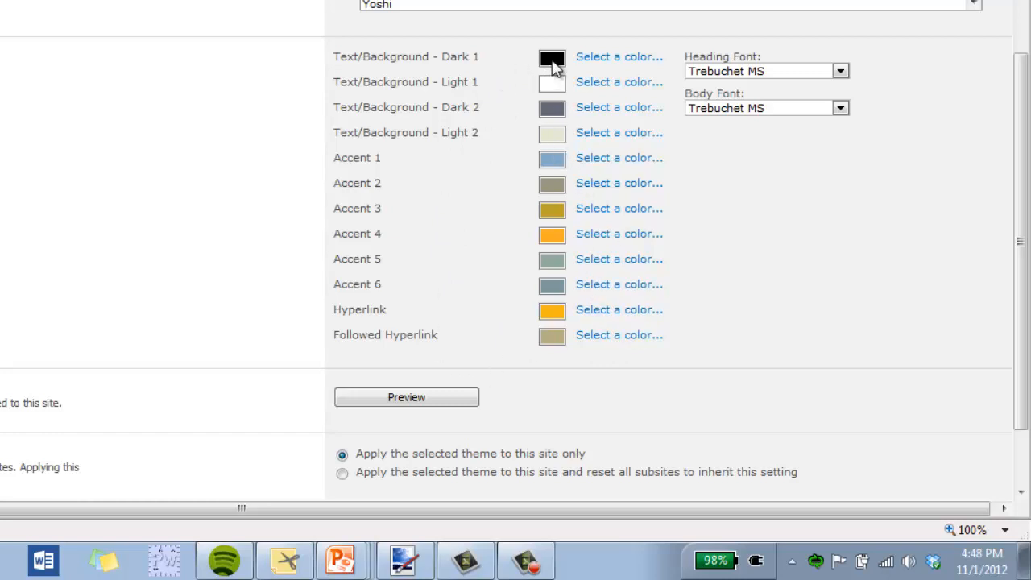
pyautogui.click(551, 56)
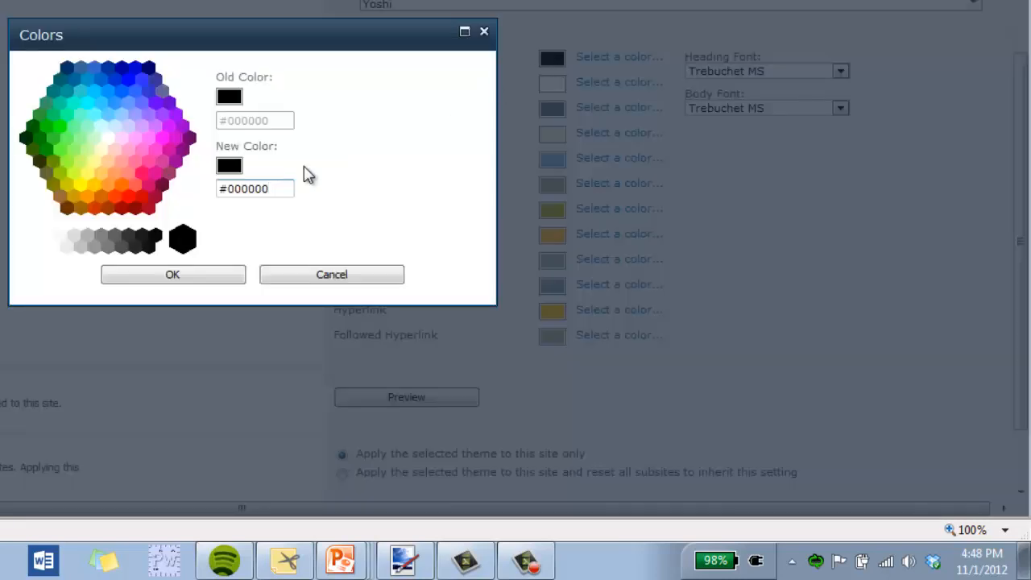
pyautogui.click(106, 113)
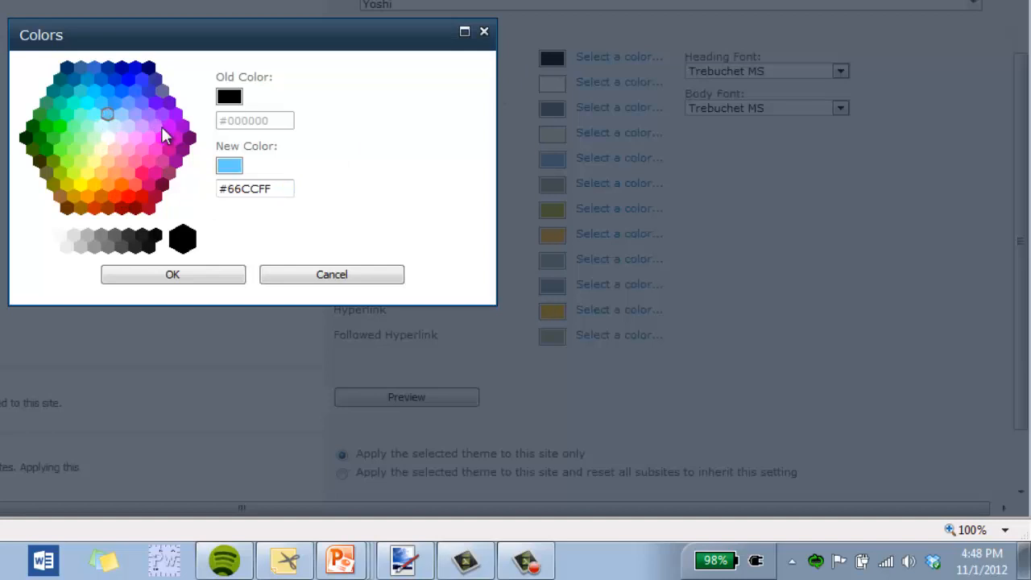
pyautogui.click(161, 137)
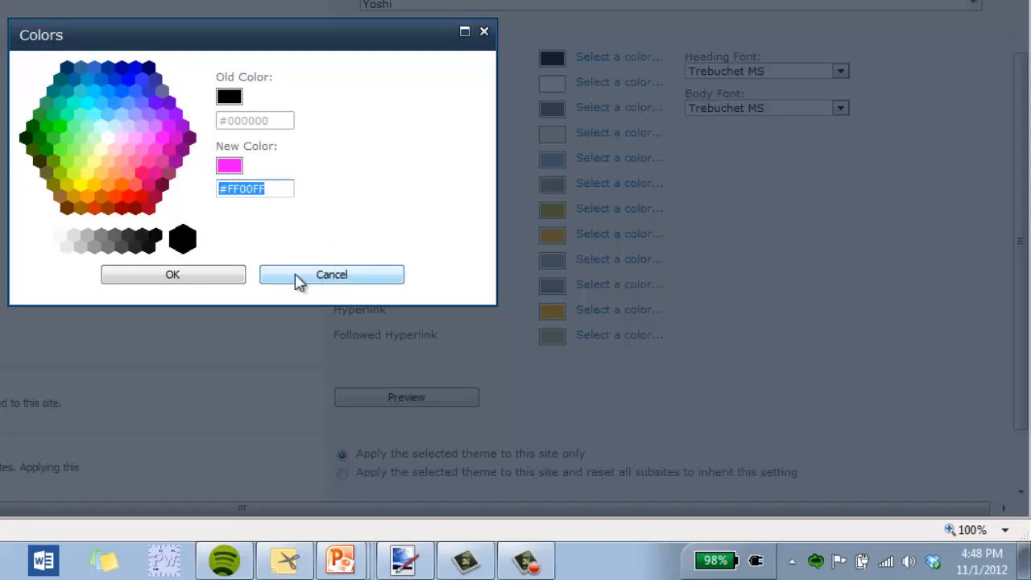
pyautogui.click(332, 274)
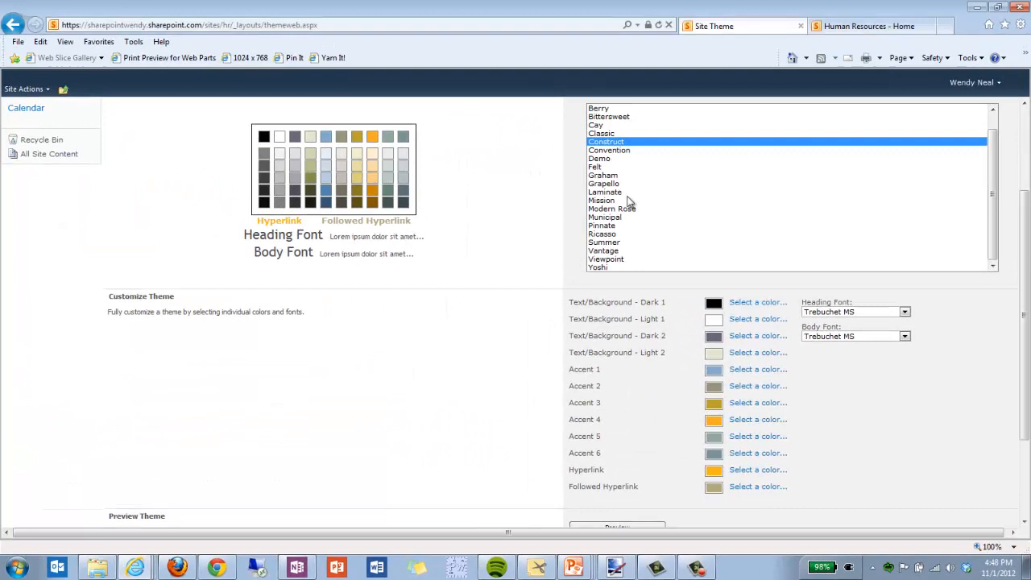
pyautogui.moveTo(651, 284)
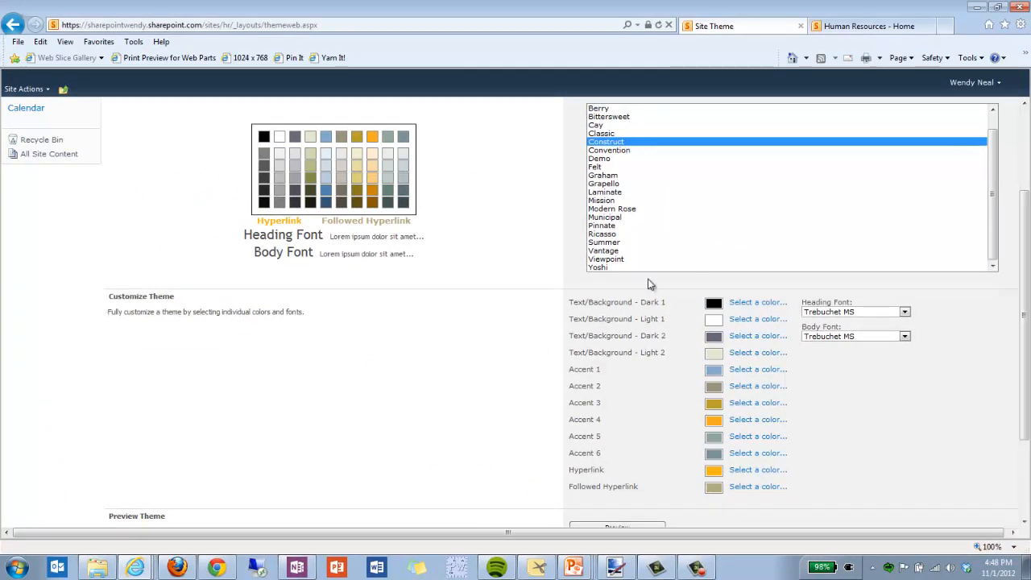
pyautogui.scroll(-3)
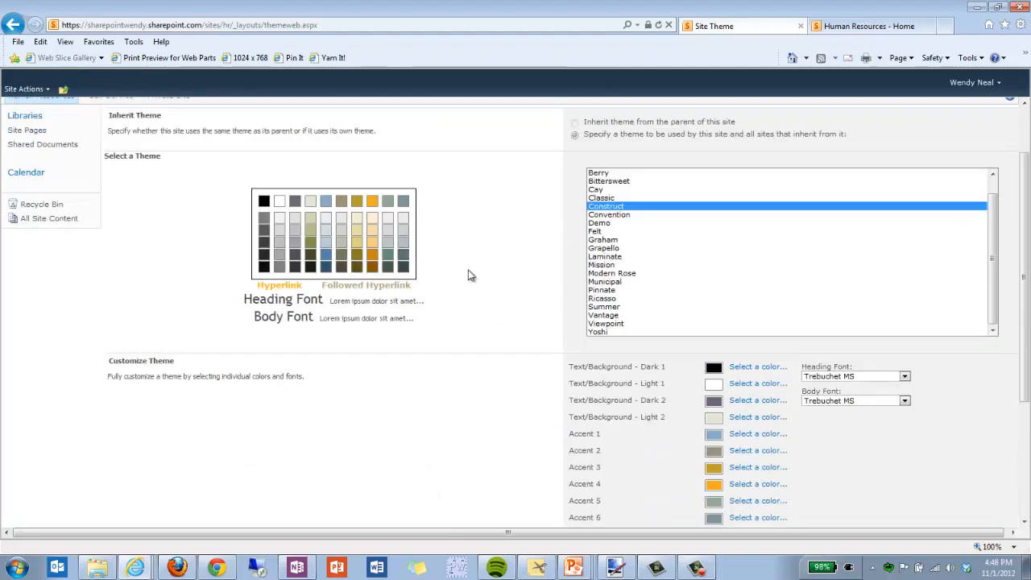
pyautogui.scroll(-3)
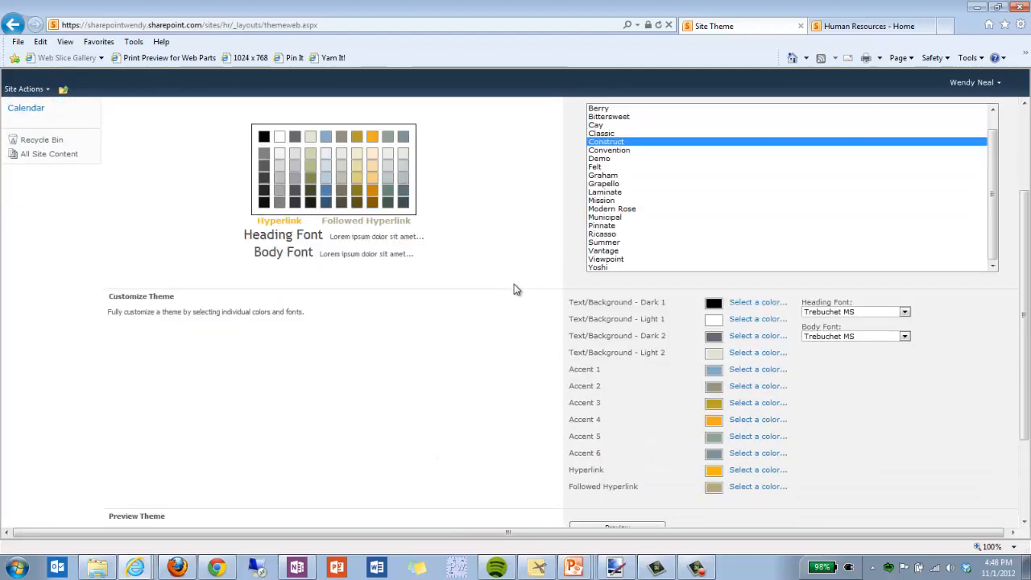
pyautogui.scroll(-3)
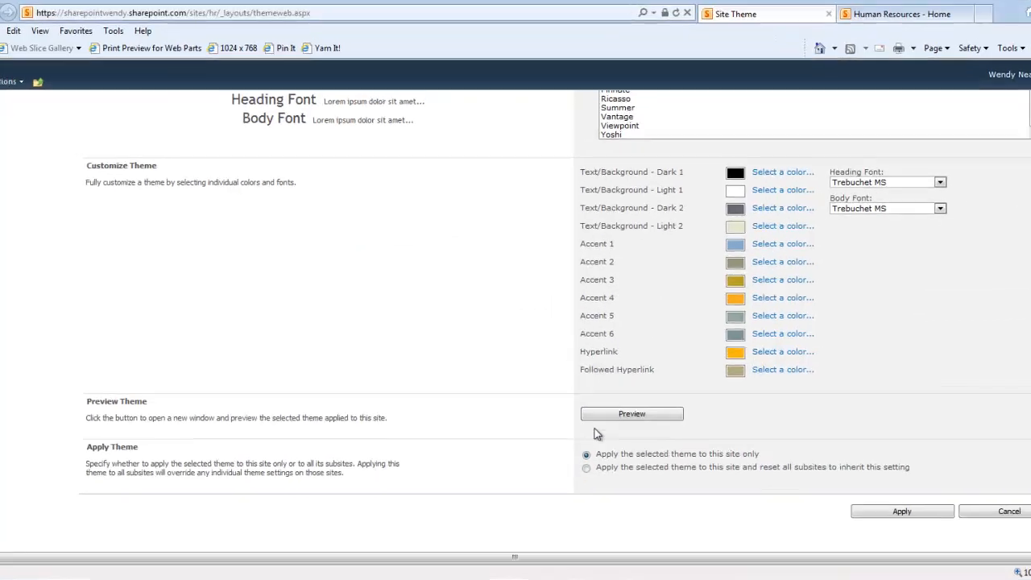
# Preview Construct on the Human Resources home page, close it and return to the theme list.
pyautogui.click(631, 413)
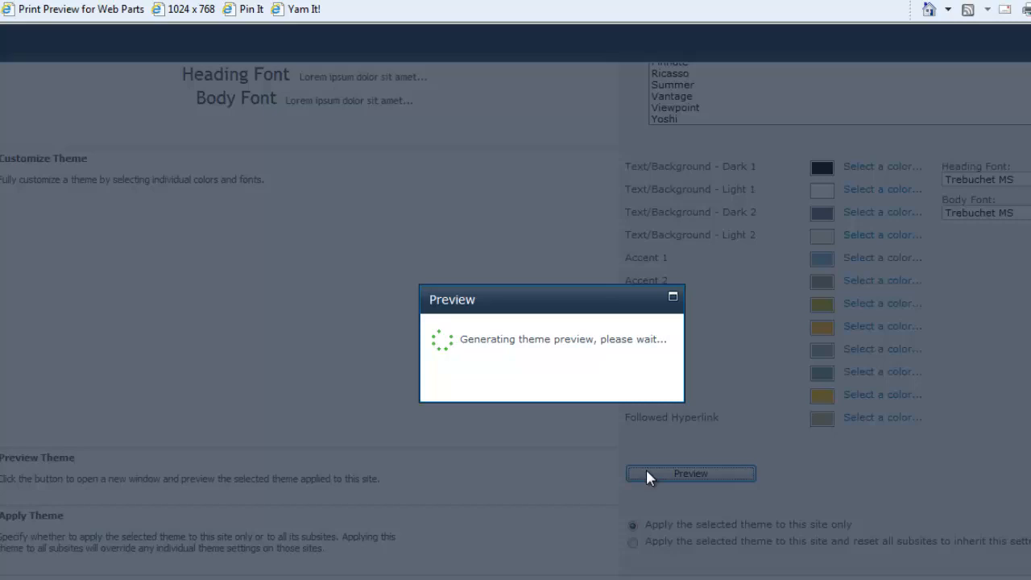
pyautogui.moveTo(557, 480)
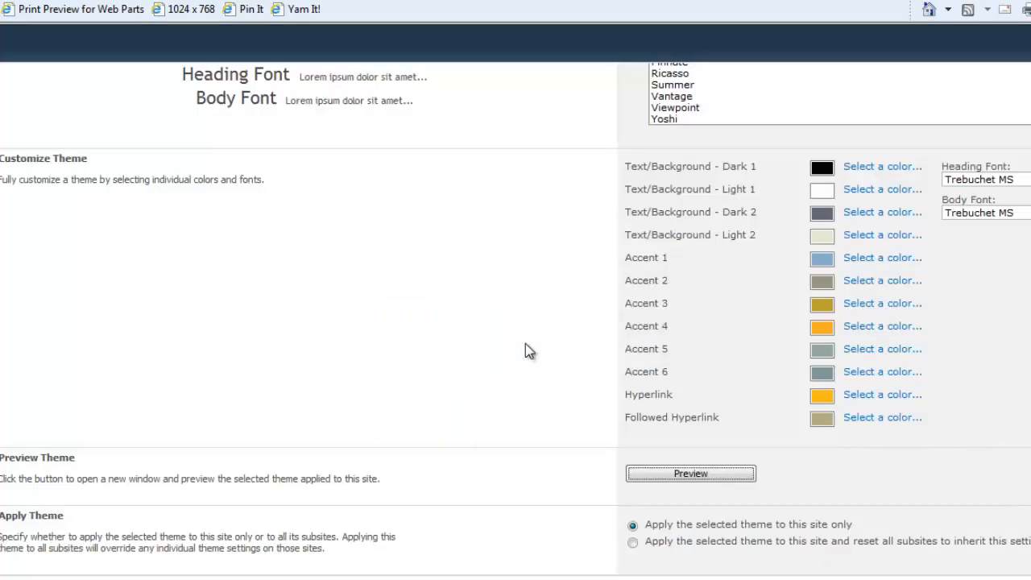
pyautogui.click(689, 474)
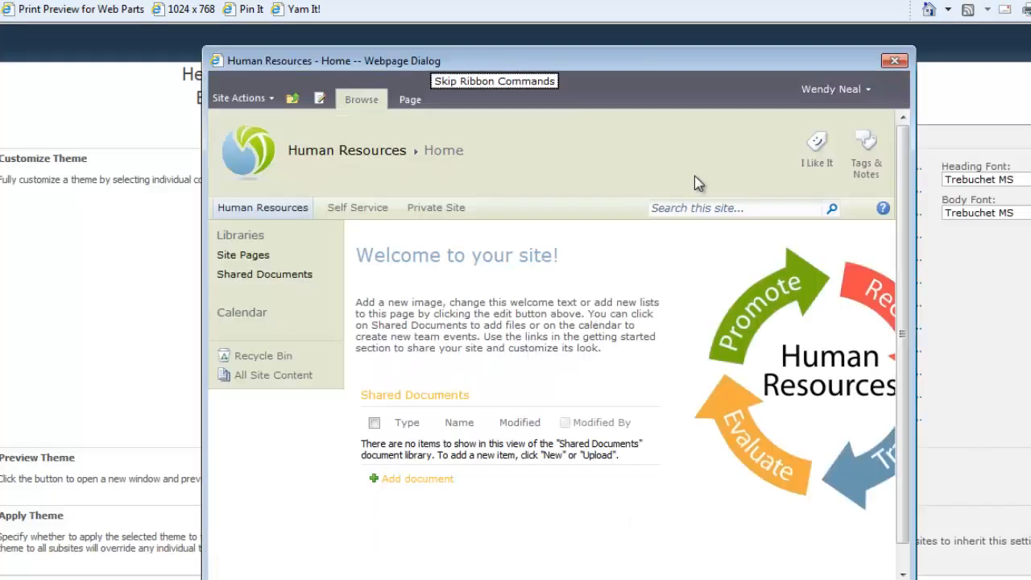
pyautogui.moveTo(609, 185)
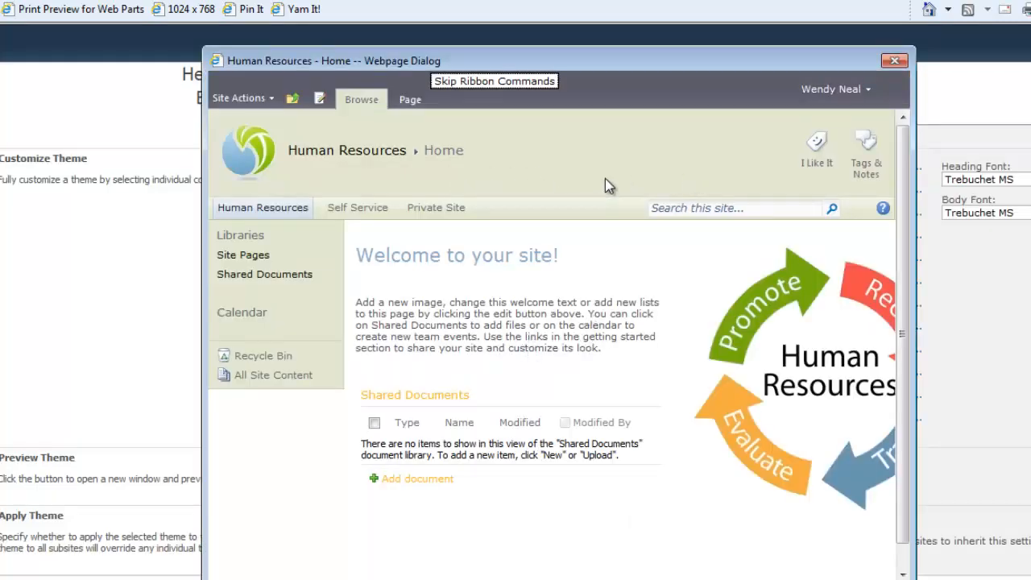
pyautogui.moveTo(477, 158)
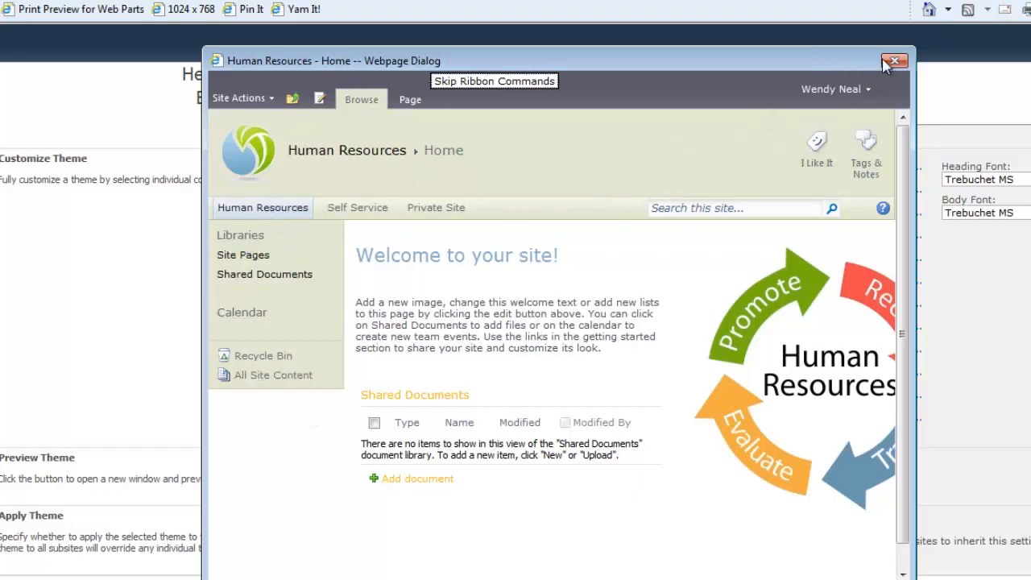
pyautogui.click(892, 62)
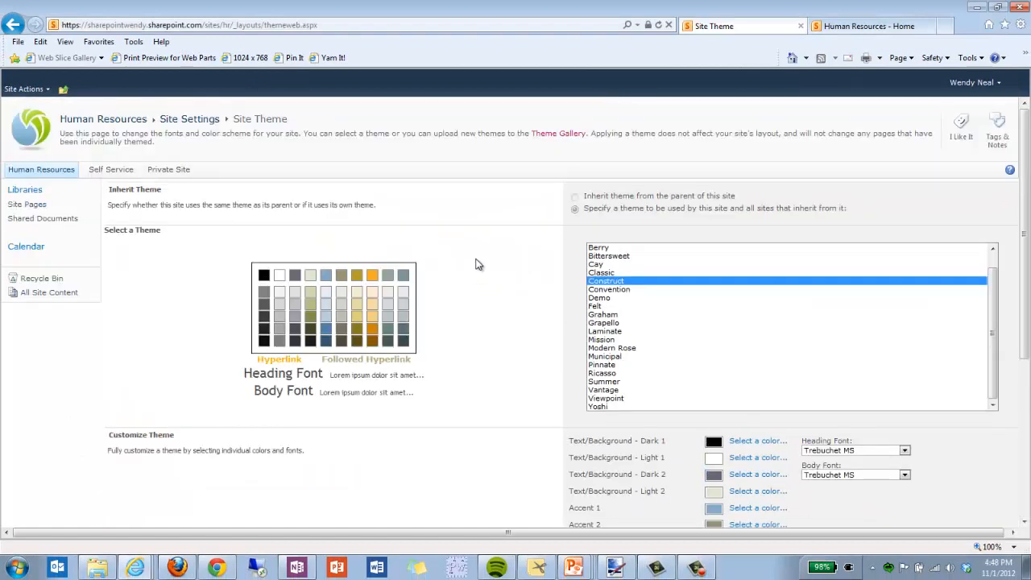
pyautogui.moveTo(374, 161)
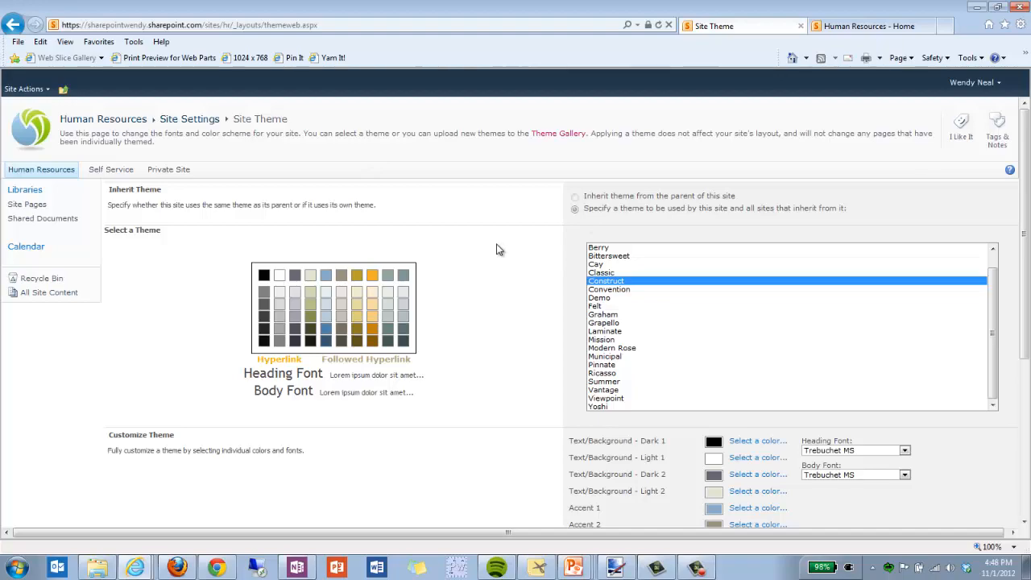
pyautogui.scroll(-3)
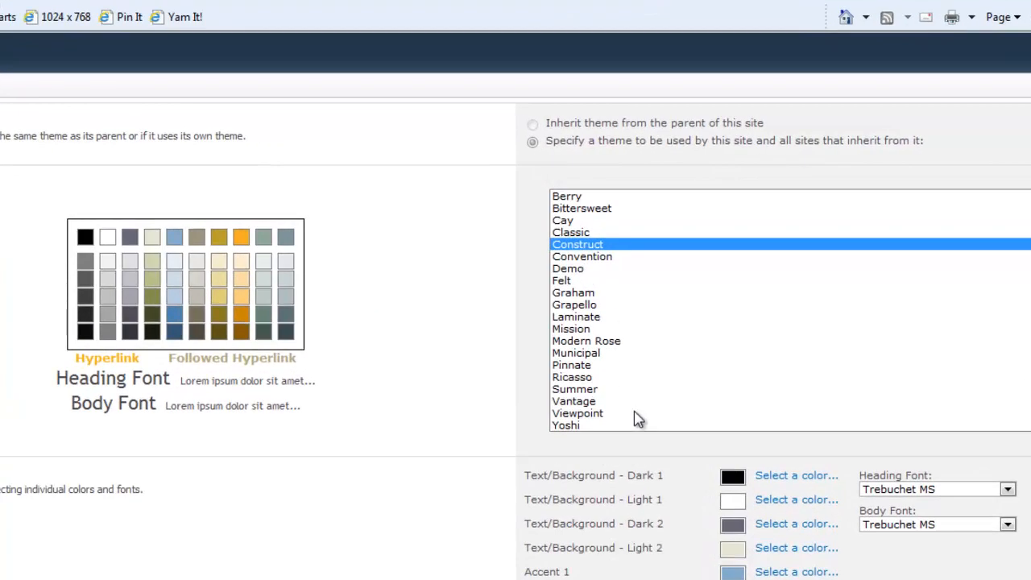
pyautogui.scroll(-3)
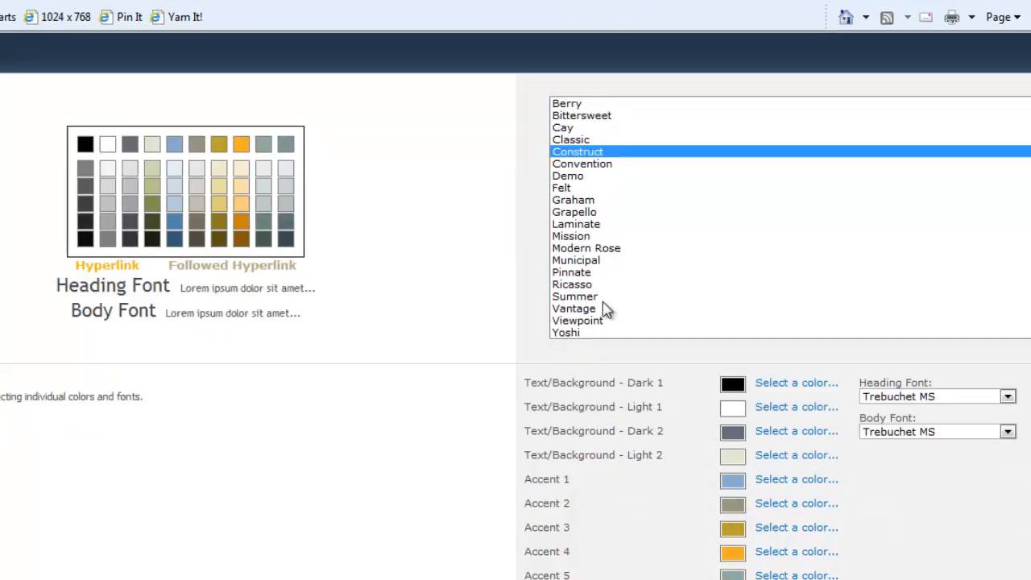
pyautogui.moveTo(577, 177)
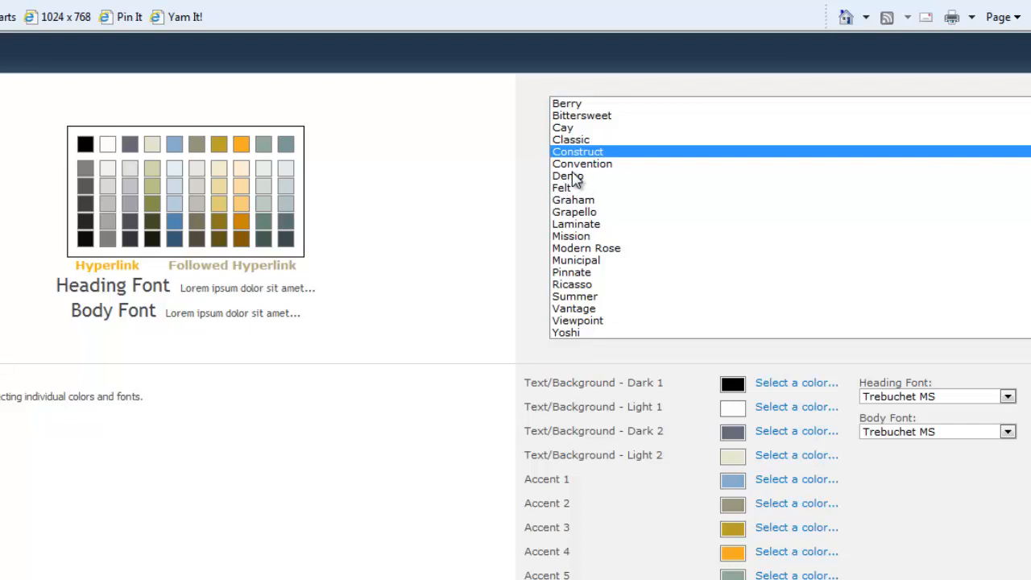
# Choose the uploaded Demo theme with its Calibri fonts and preview it on the site.
pyautogui.click(567, 175)
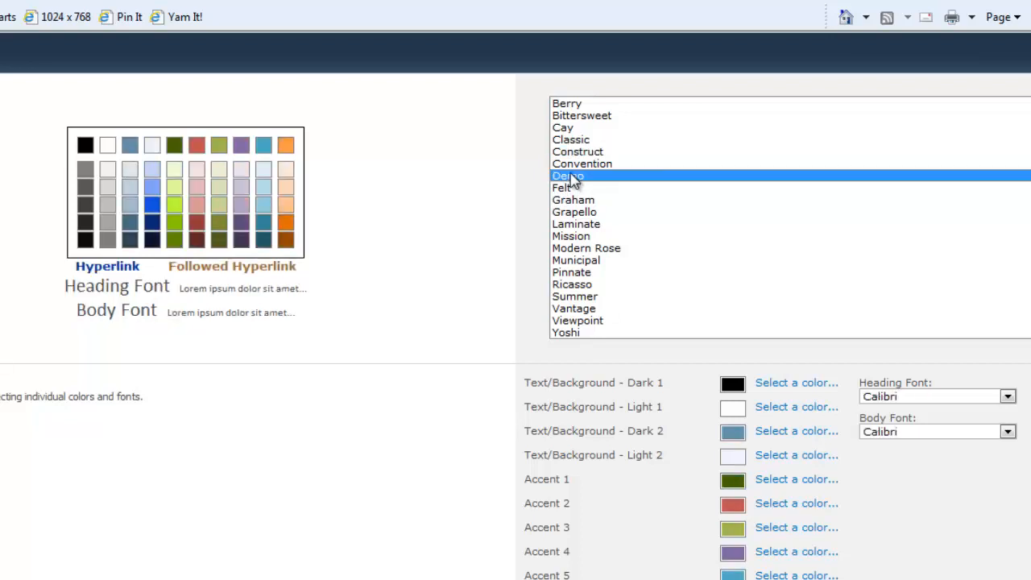
pyautogui.scroll(-3)
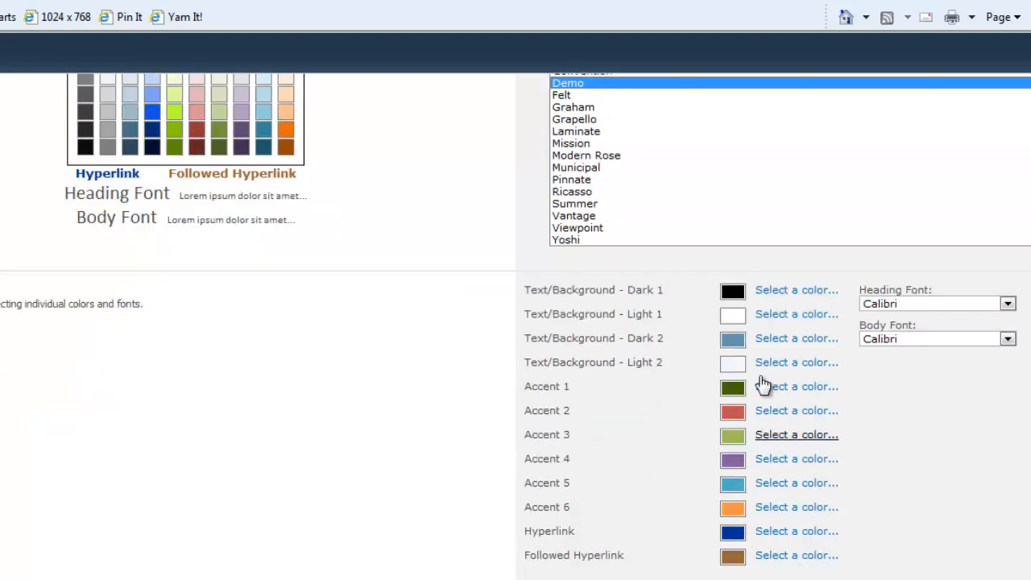
pyautogui.scroll(-3)
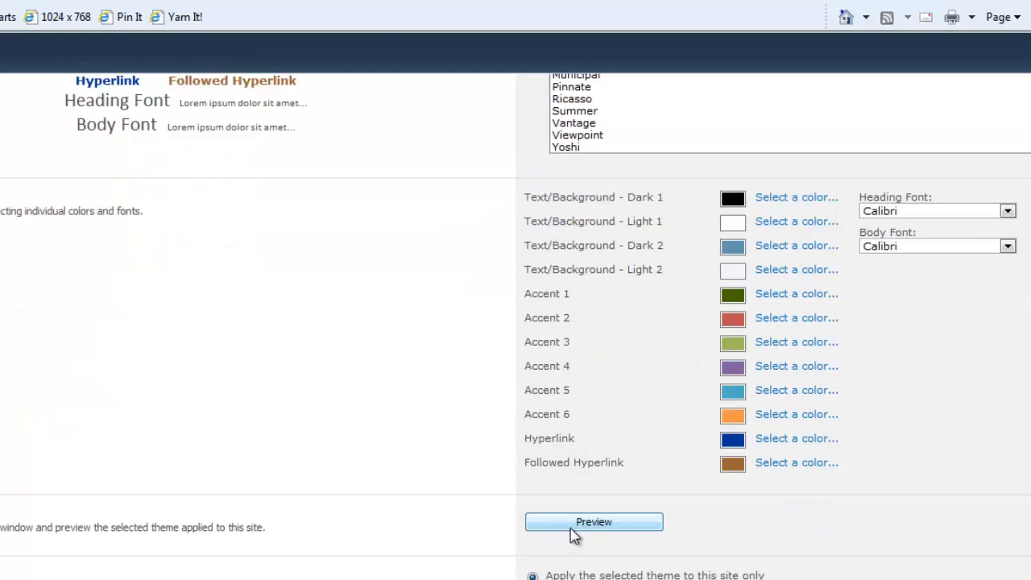
pyautogui.click(593, 522)
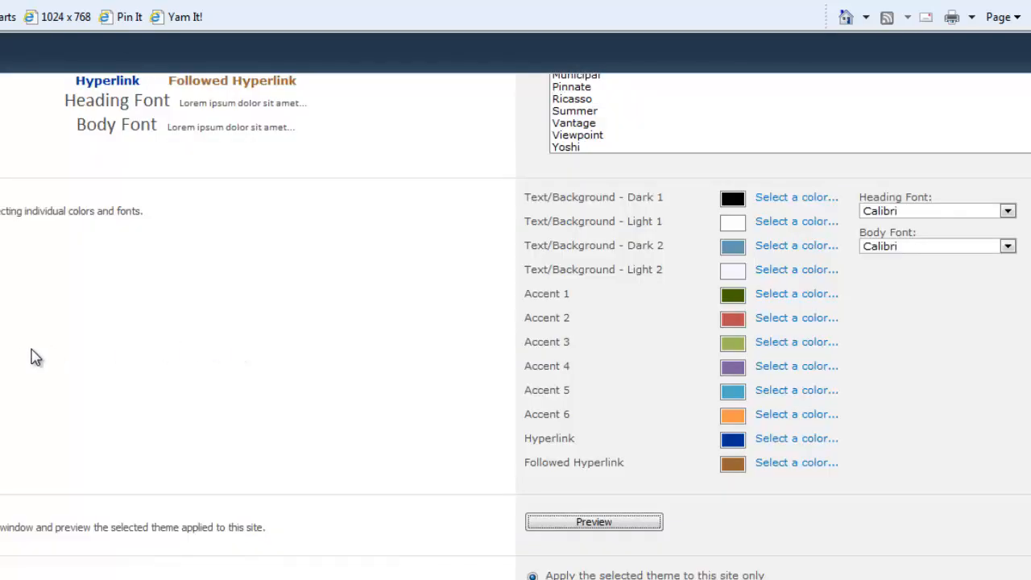
pyautogui.click(593, 522)
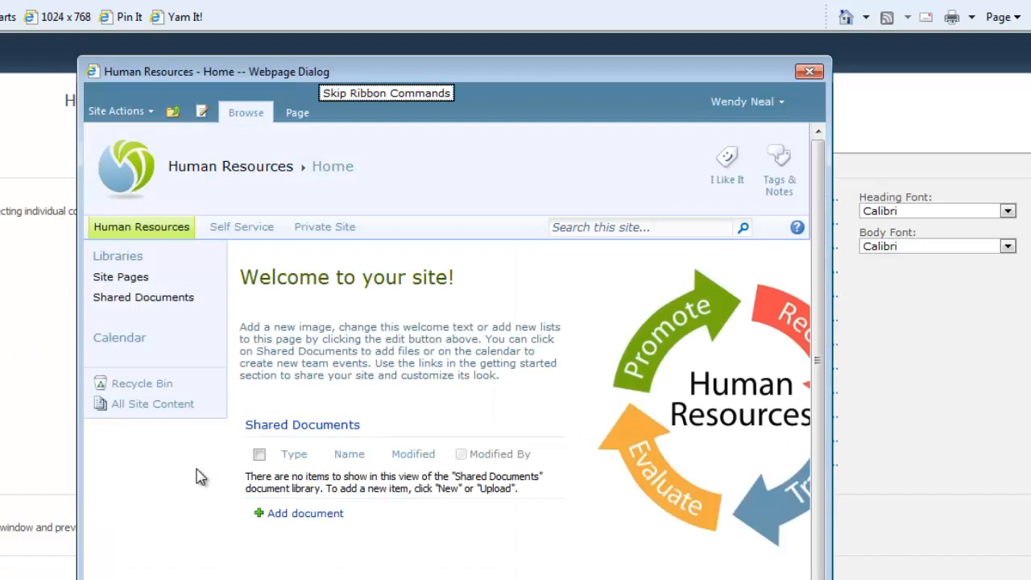
pyautogui.moveTo(192, 187)
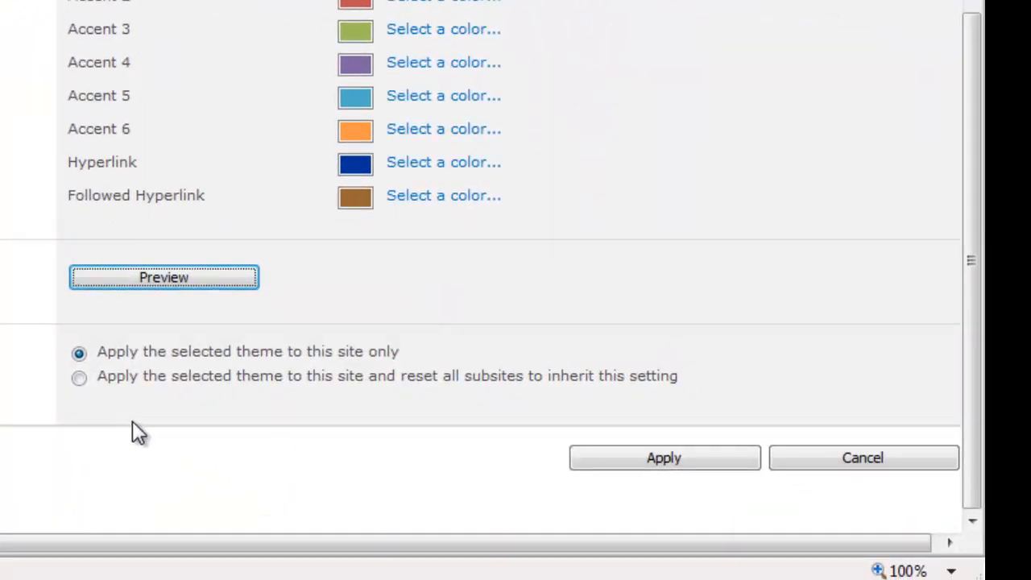
pyautogui.moveTo(314, 368)
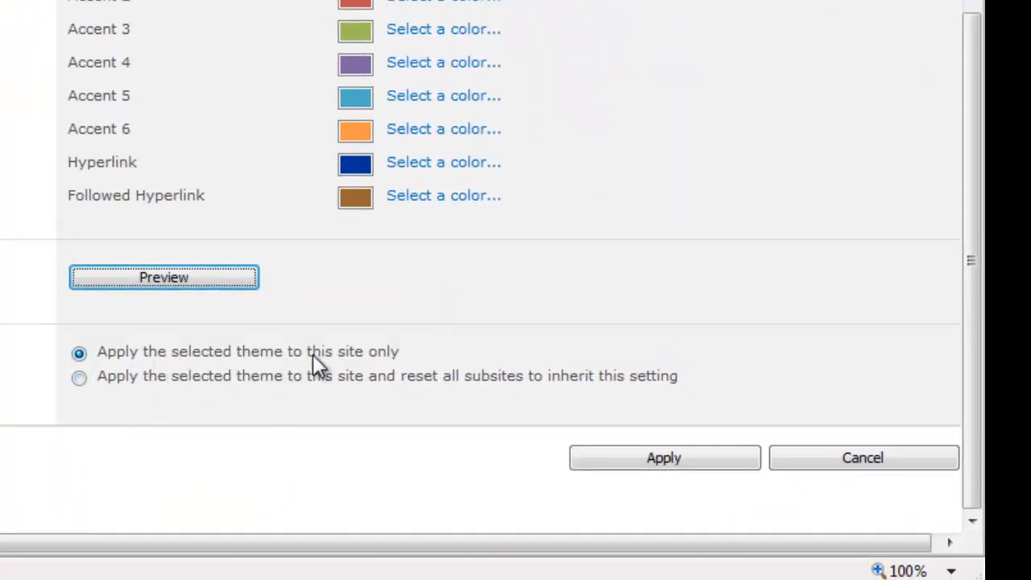
pyautogui.moveTo(547, 399)
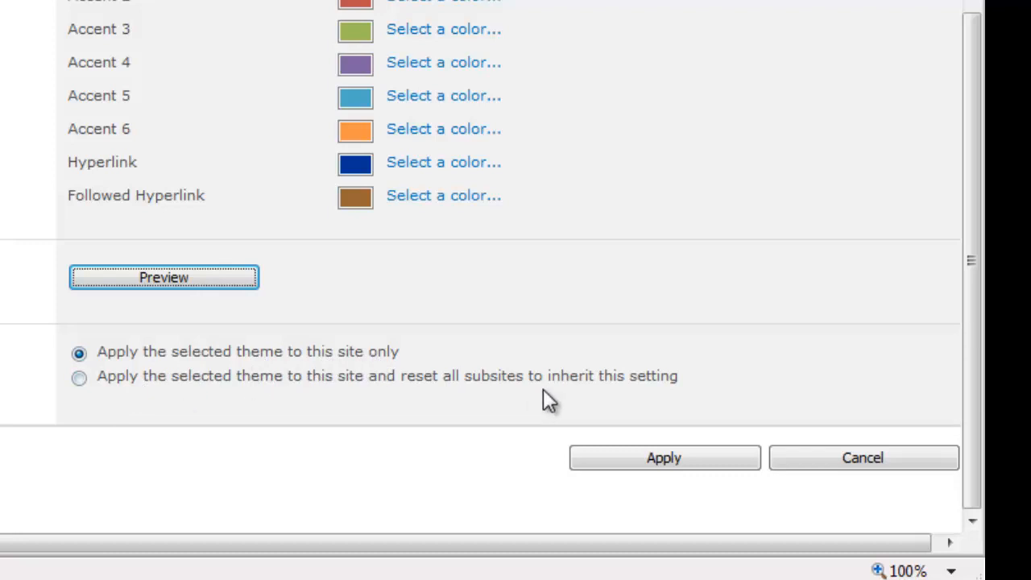
pyautogui.moveTo(264, 418)
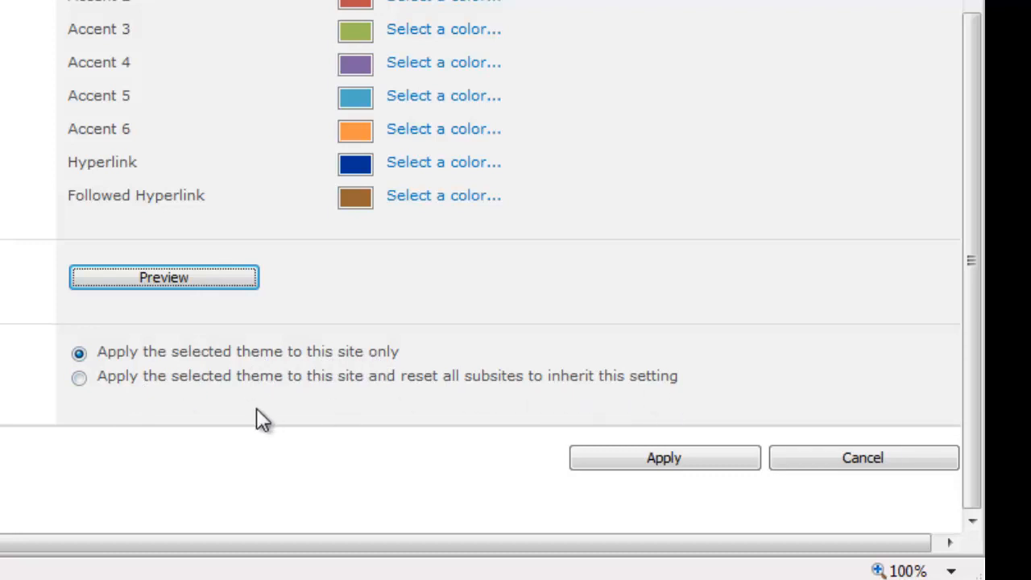
# Apply Demo to Human Resources and reset all subsites to inherit it.
pyautogui.click(79, 377)
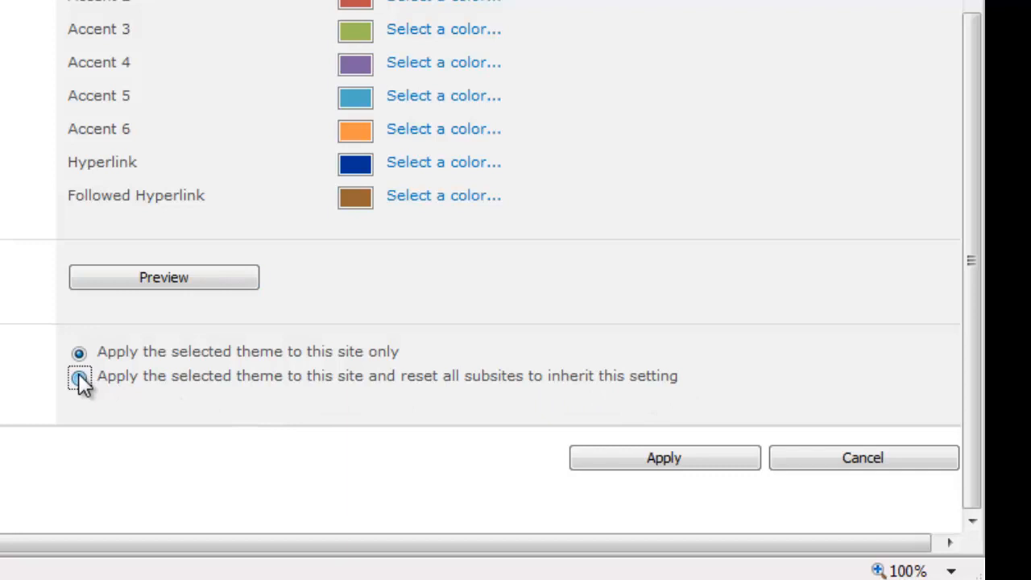
pyautogui.click(79, 377)
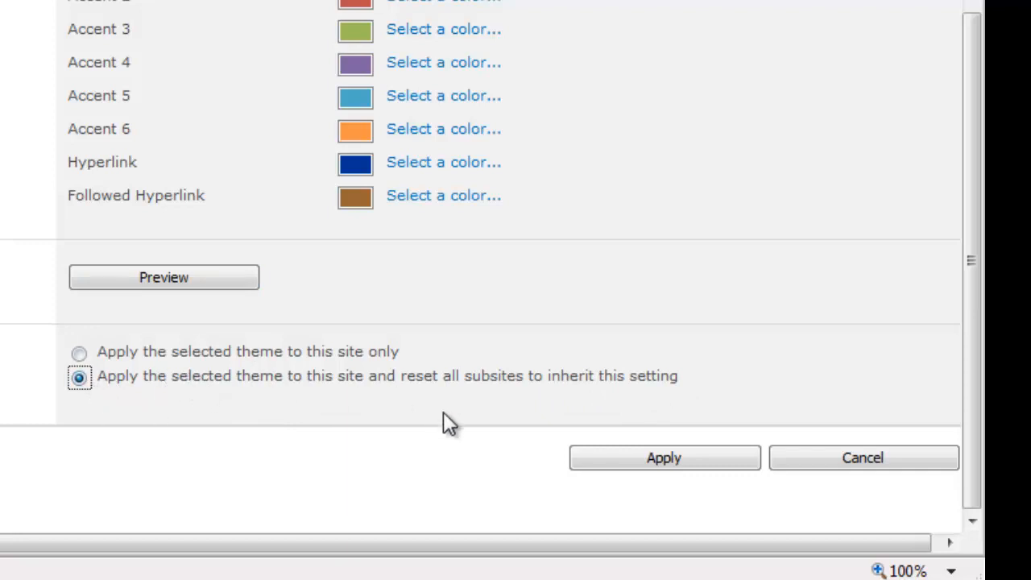
pyautogui.click(664, 458)
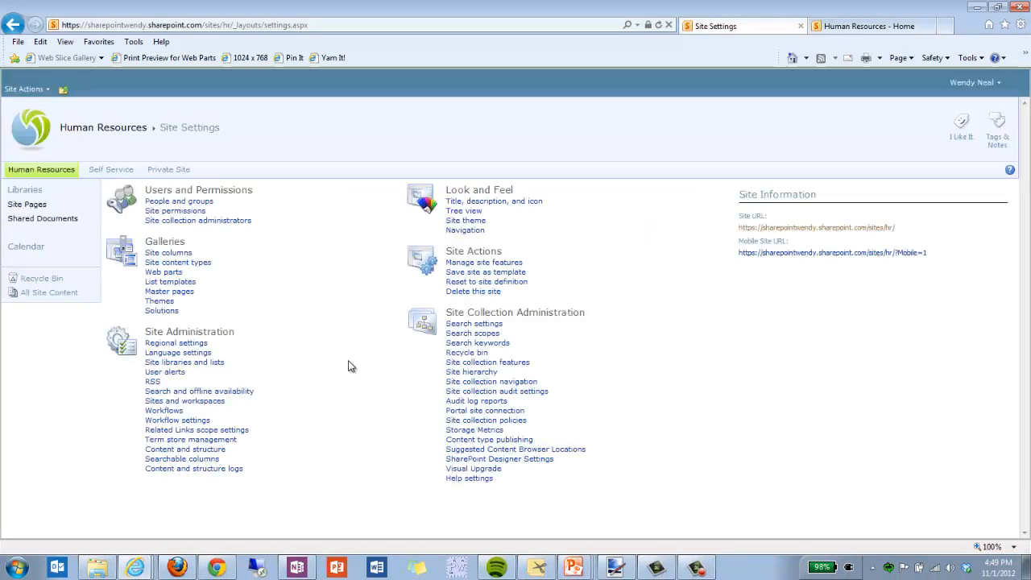
pyautogui.moveTo(165, 351)
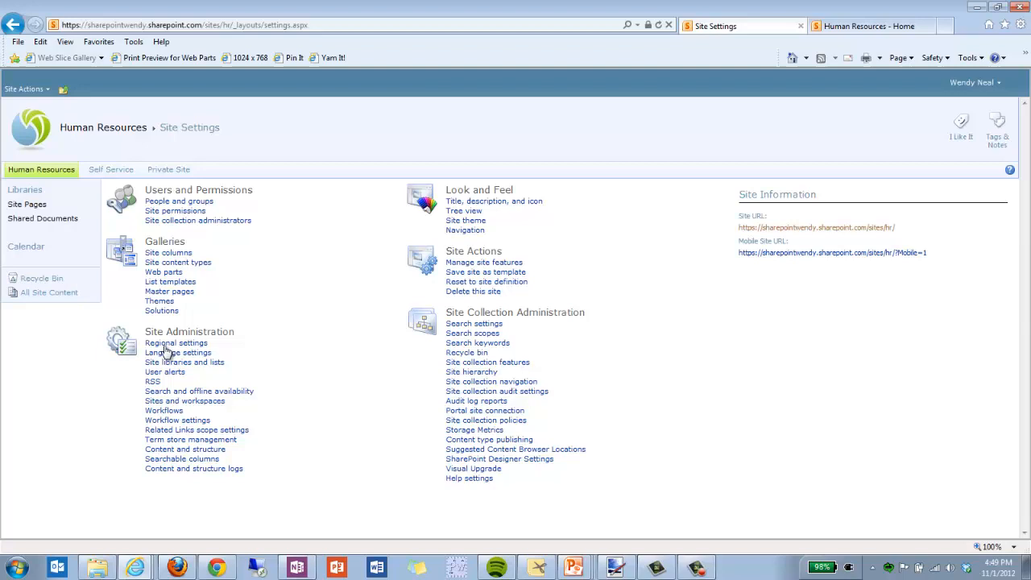
# Visit the Human Resources, Self Service and Private Site home pages to check the Demo theme.
pyautogui.click(41, 169)
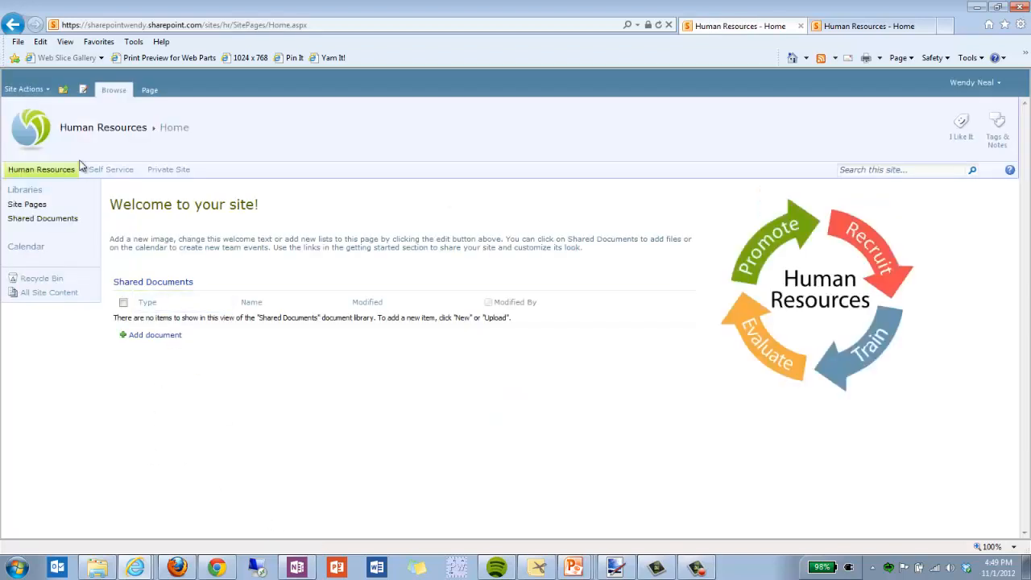
pyautogui.click(109, 169)
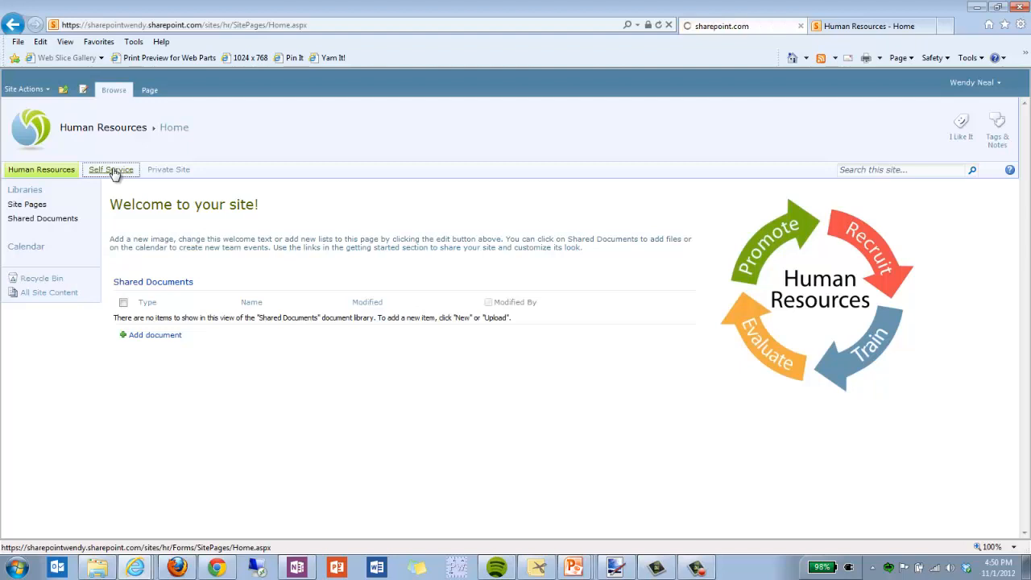
pyautogui.click(110, 169)
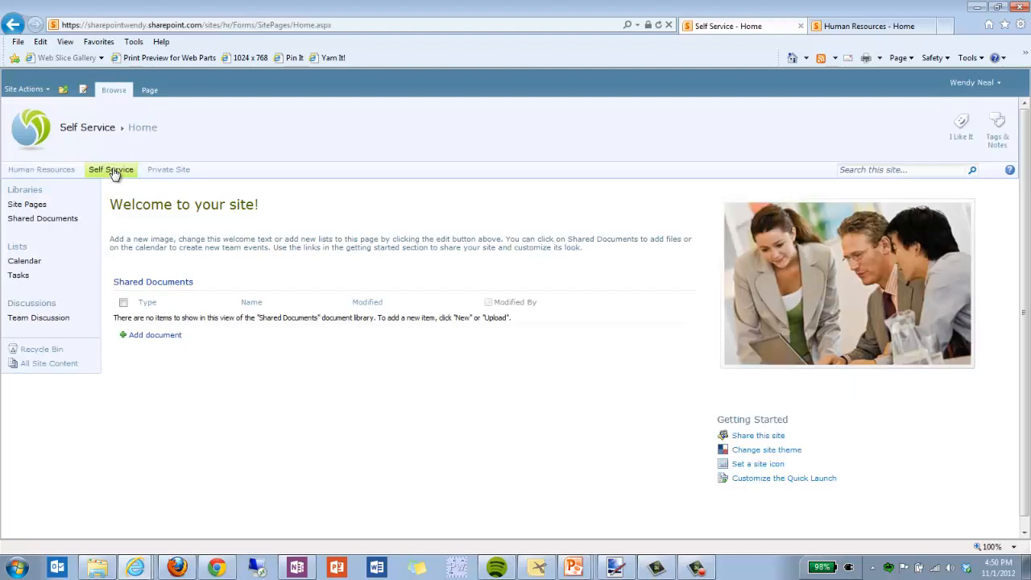
pyautogui.click(168, 169)
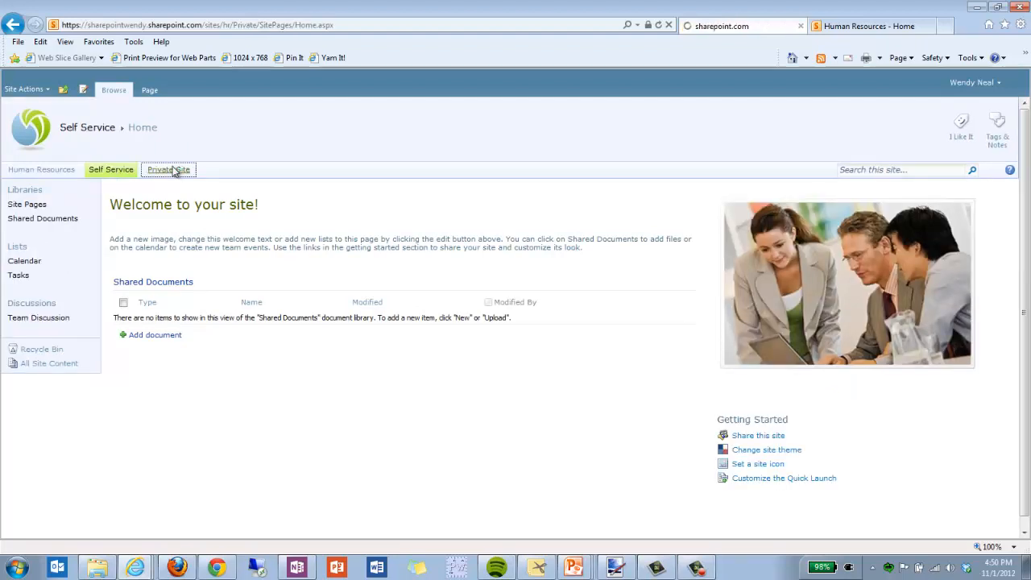
pyautogui.click(168, 169)
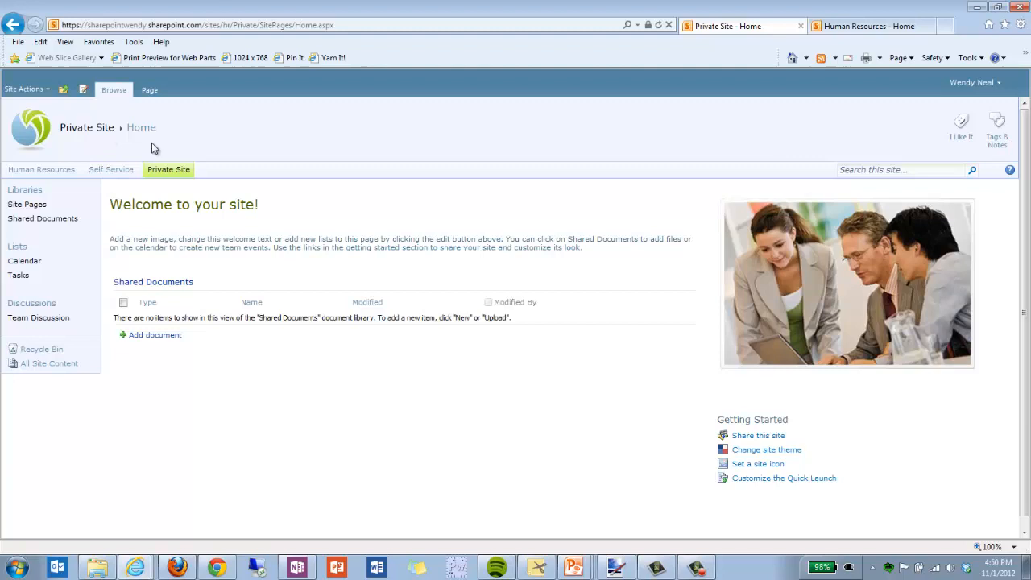
pyautogui.click(40, 169)
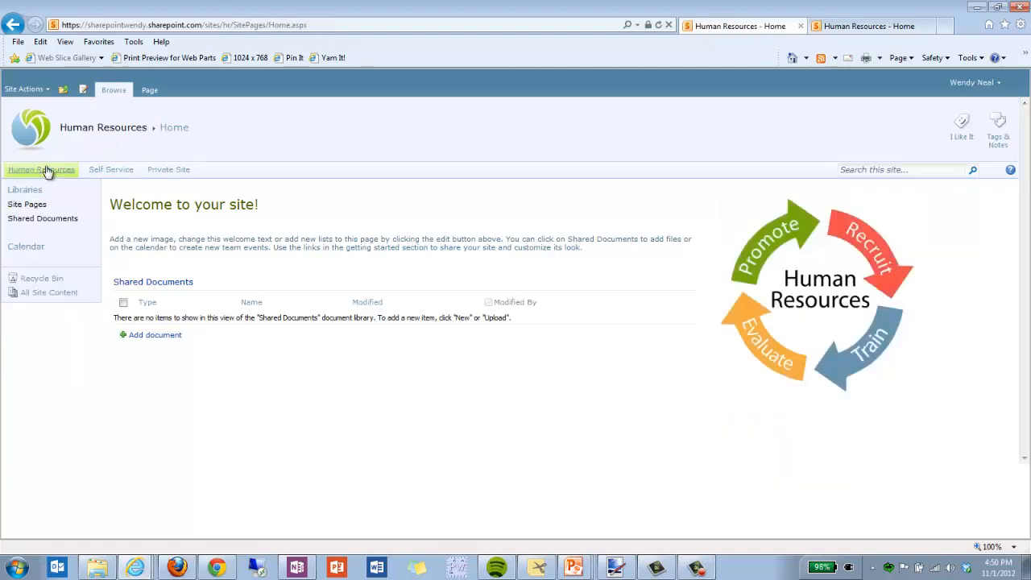